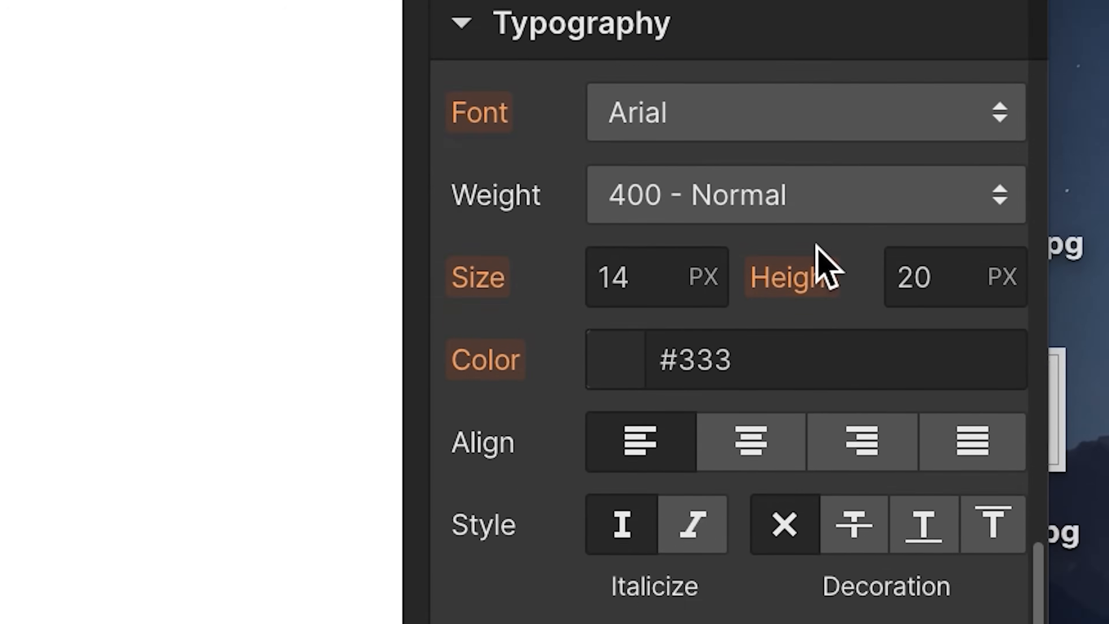
Scroll through the Typography styling options before viewing the exported HTML code.
scroll("down", 3)
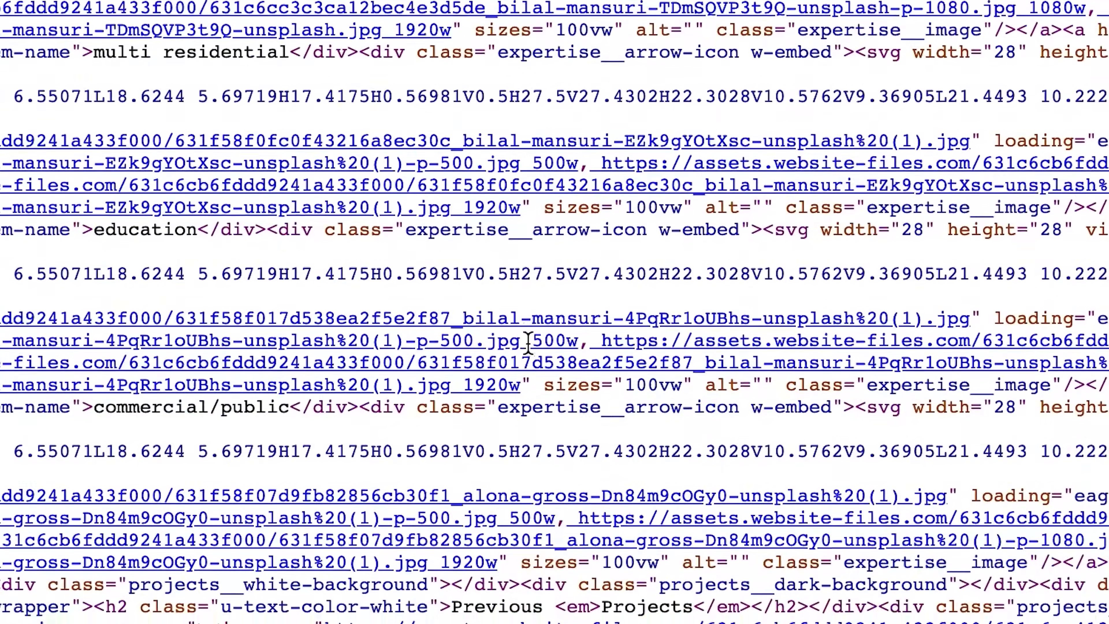
Scroll through the CMS Collections list before the red Model car showcase site appears.
scroll("down", 3)
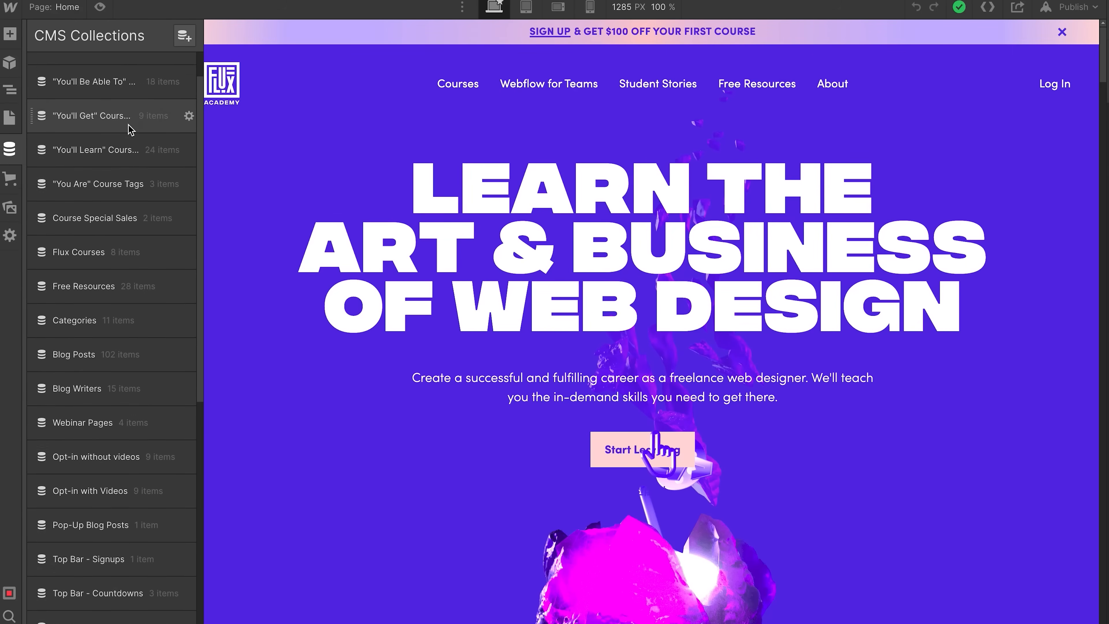
scroll("down", 3)
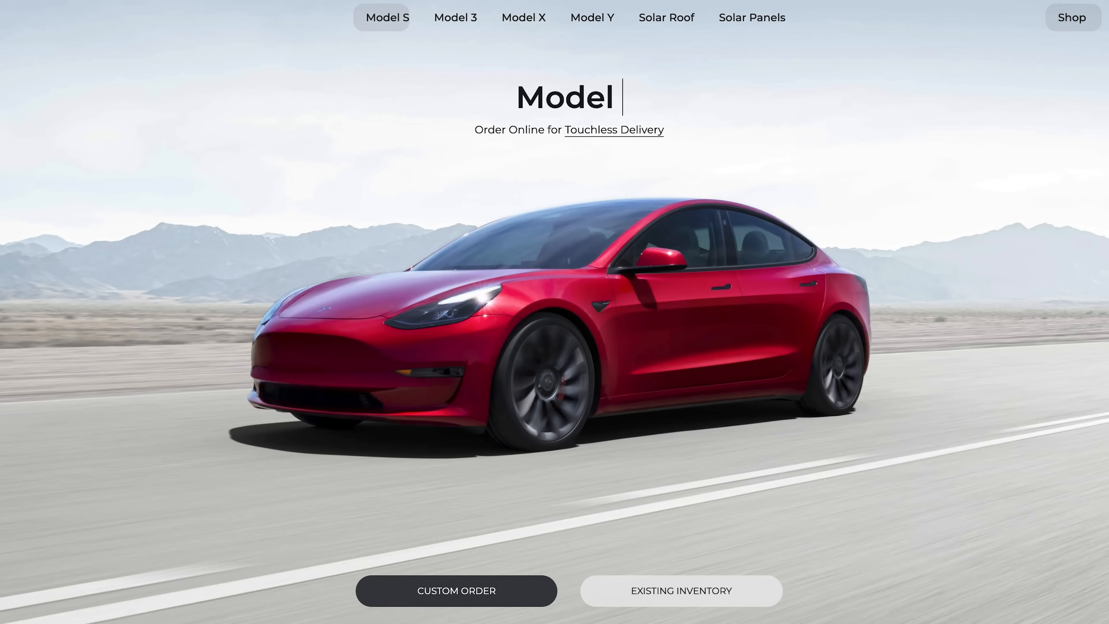
Return to the Flux Academy project and show its Publish destinations with one domain ticked.
left_click(454, 17)
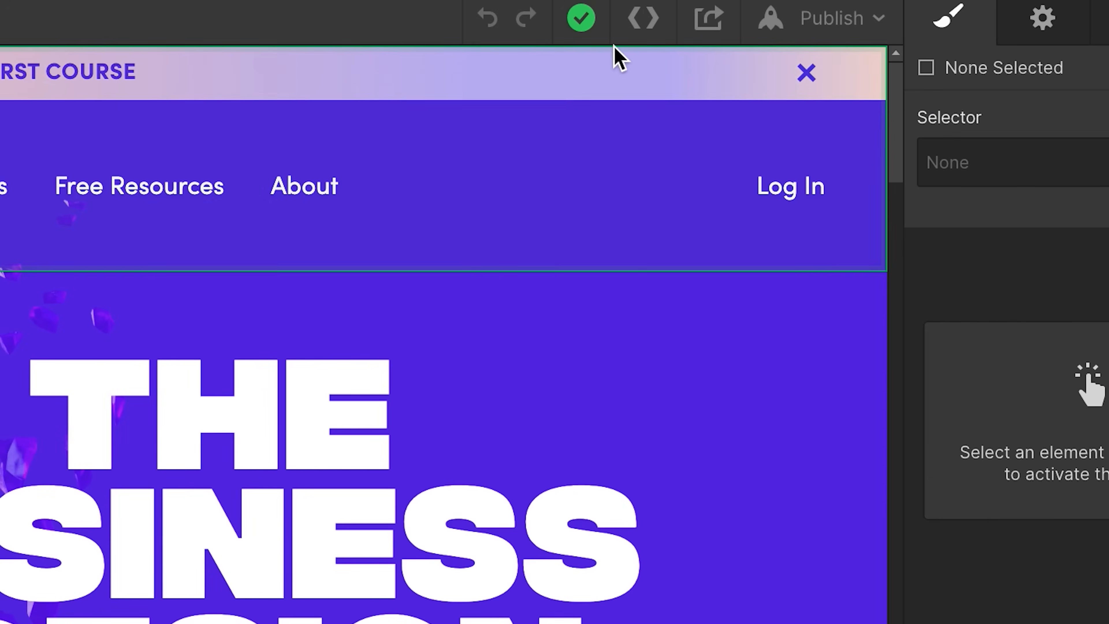
left_click(821, 18)
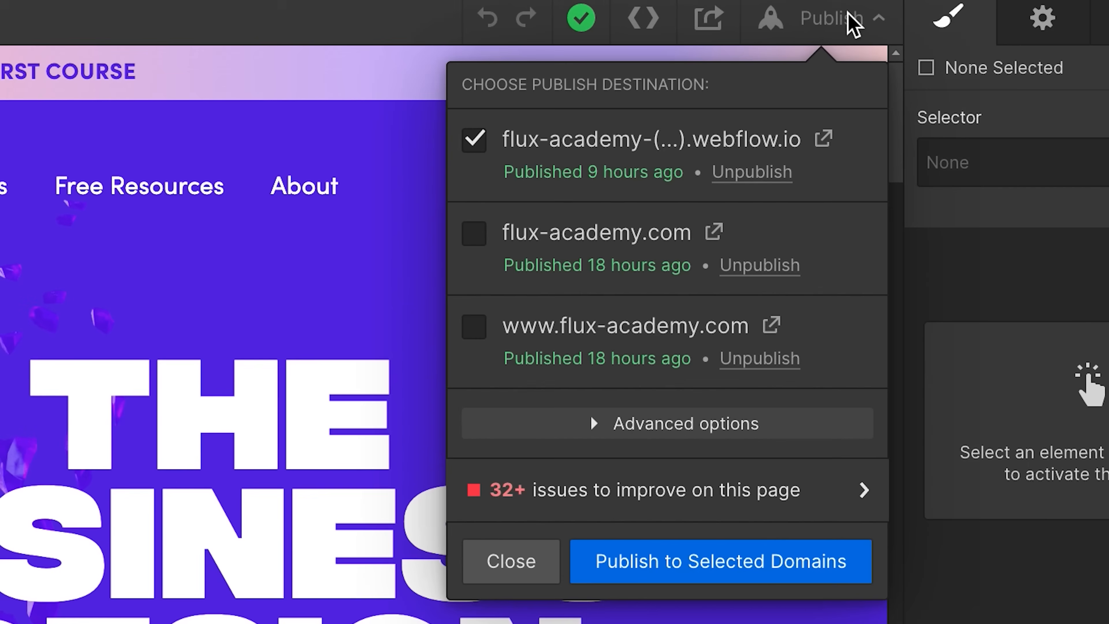